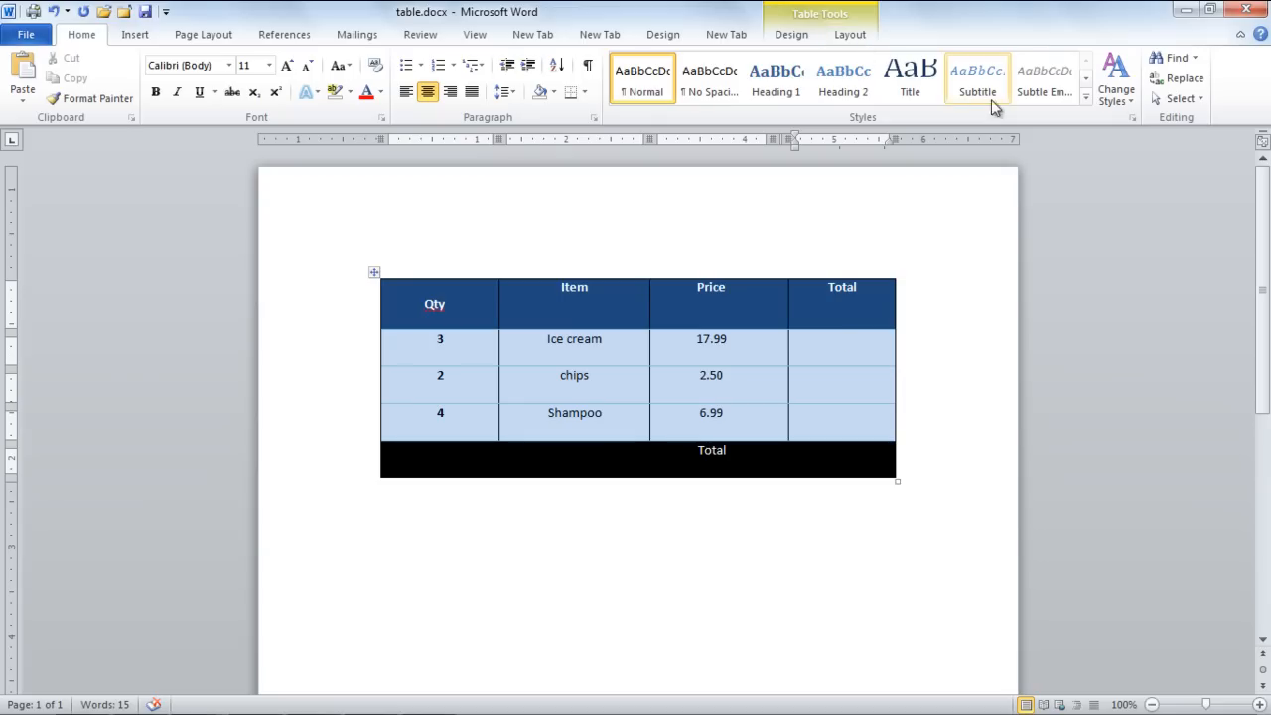
- Open the Formula dialog from Table Layout for the Ice cream row's Total cell
left_click(849, 33)
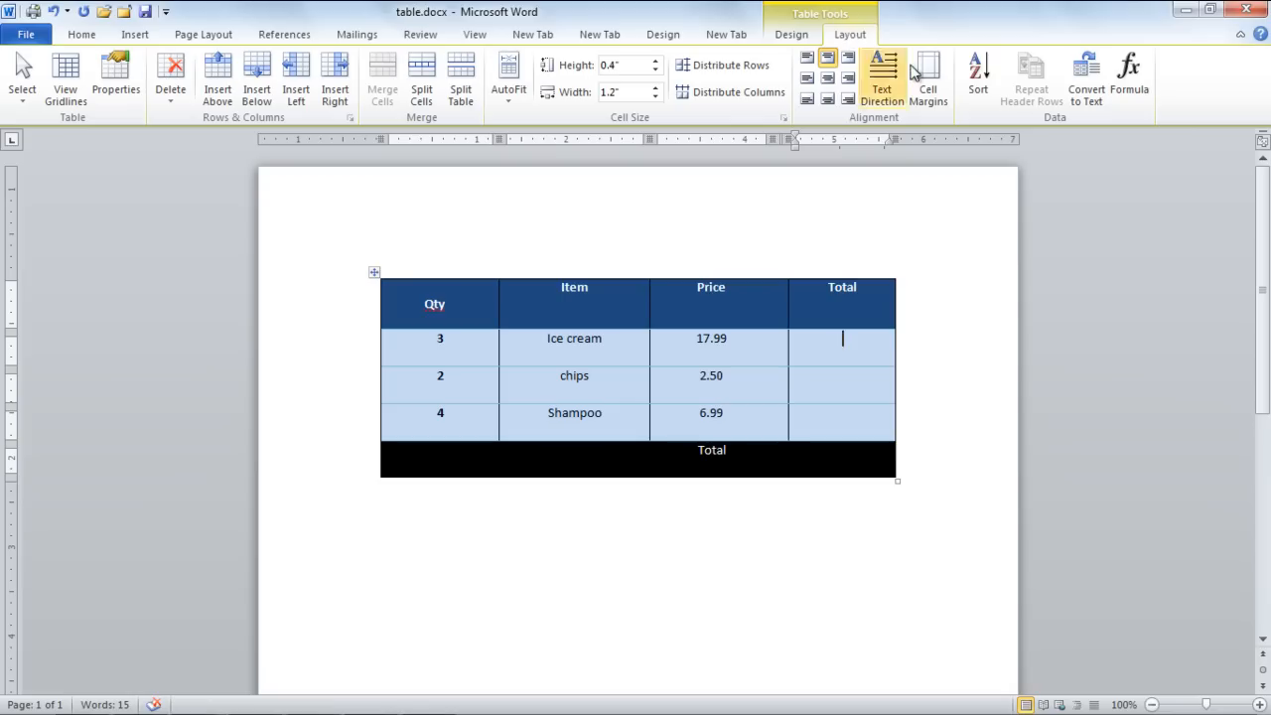
left_click(1130, 80)
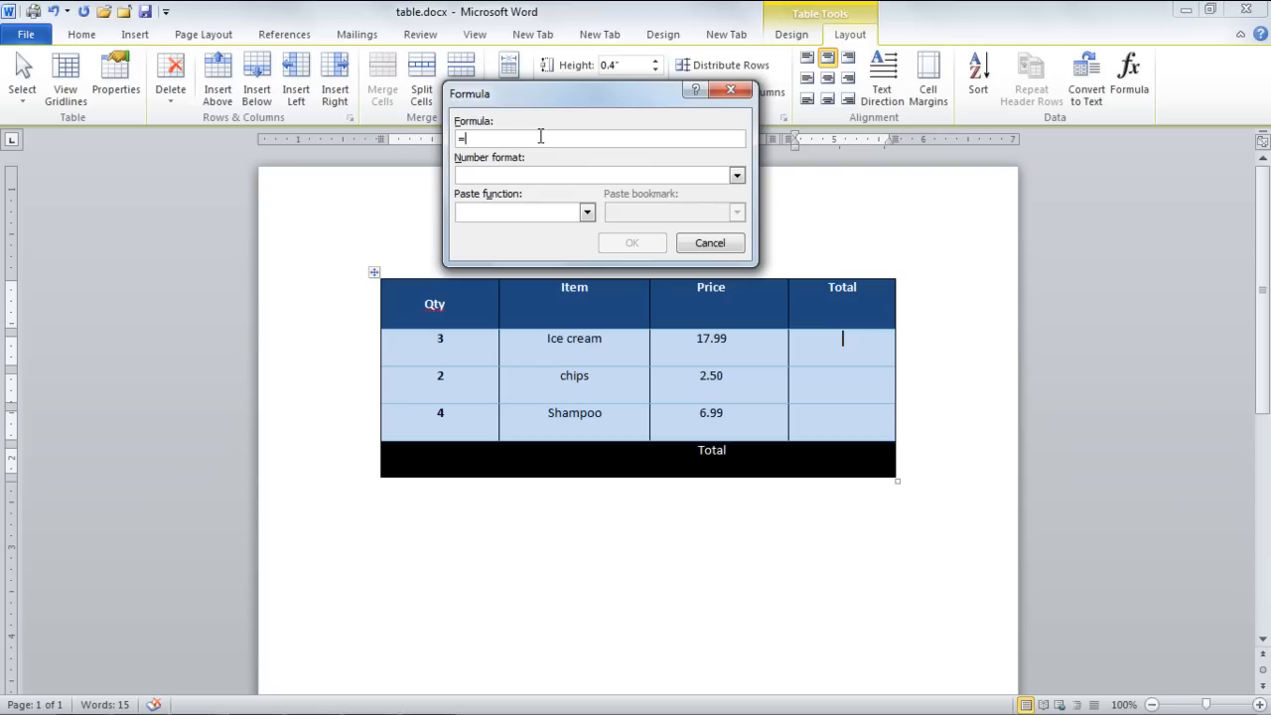
- Enter =a2*c2 with the $#,##0.00 format to show $53.97 for Ice cream
type("a2")
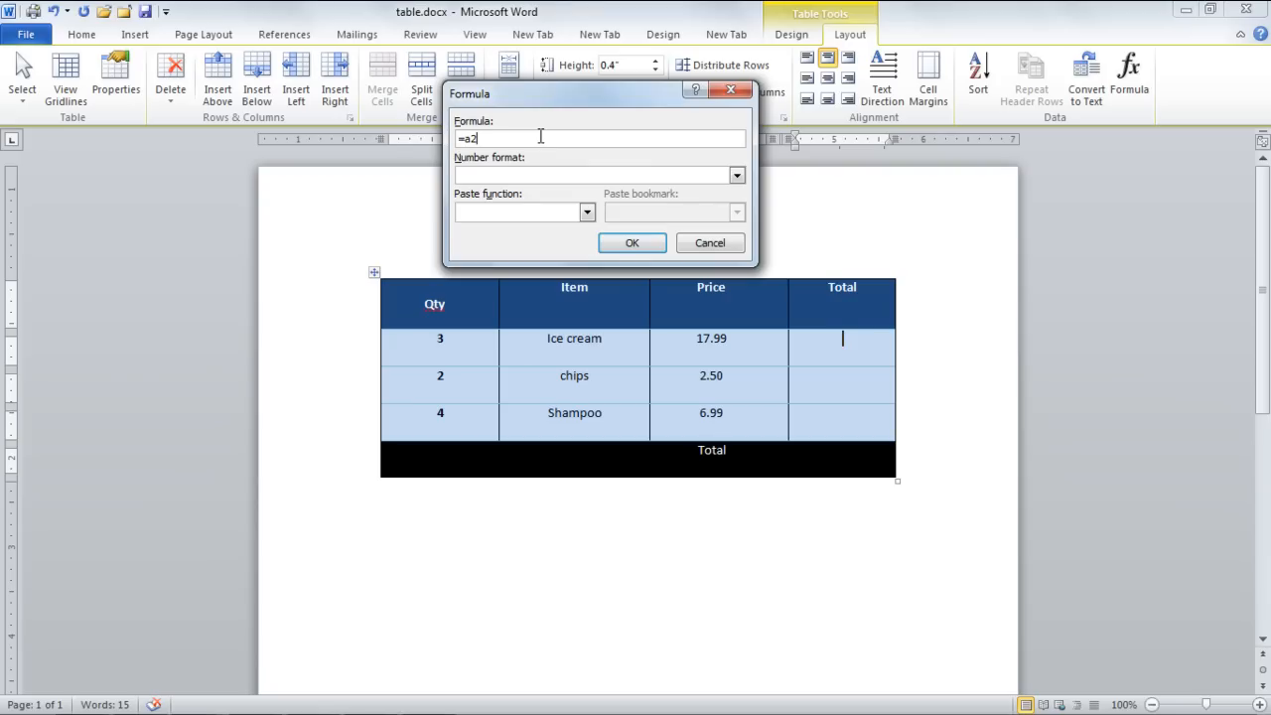
type("*c")
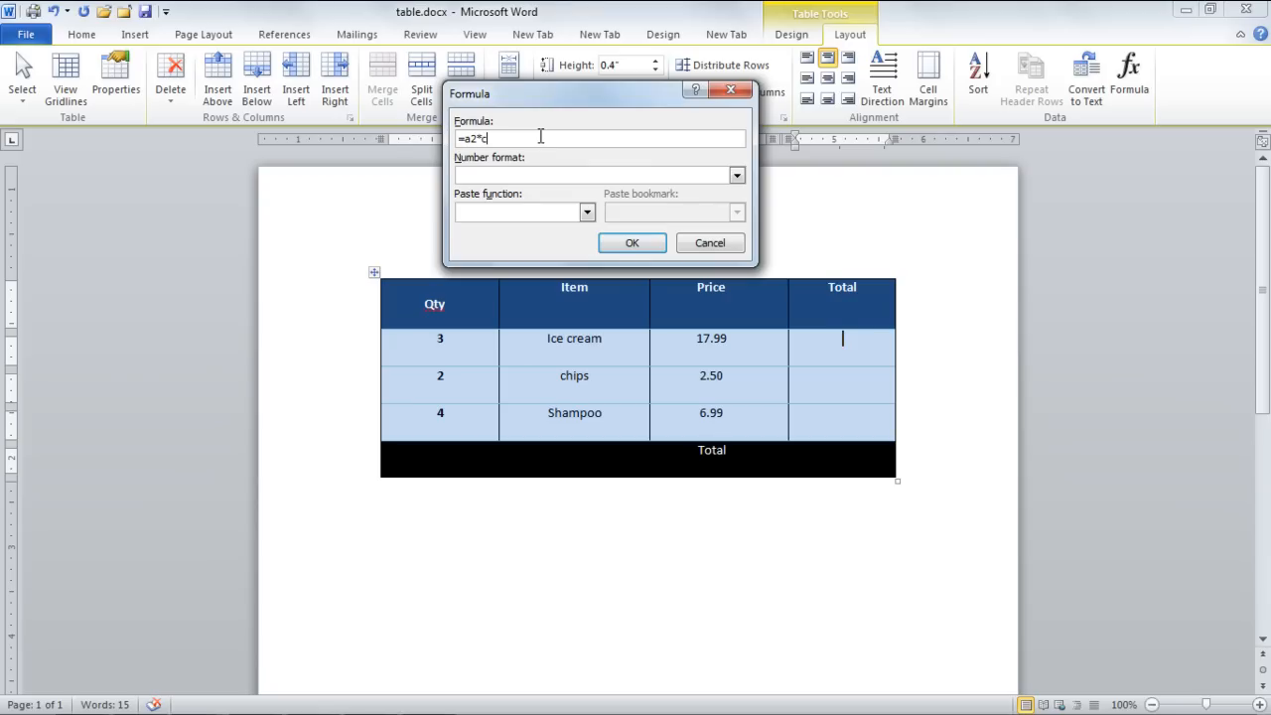
type("2")
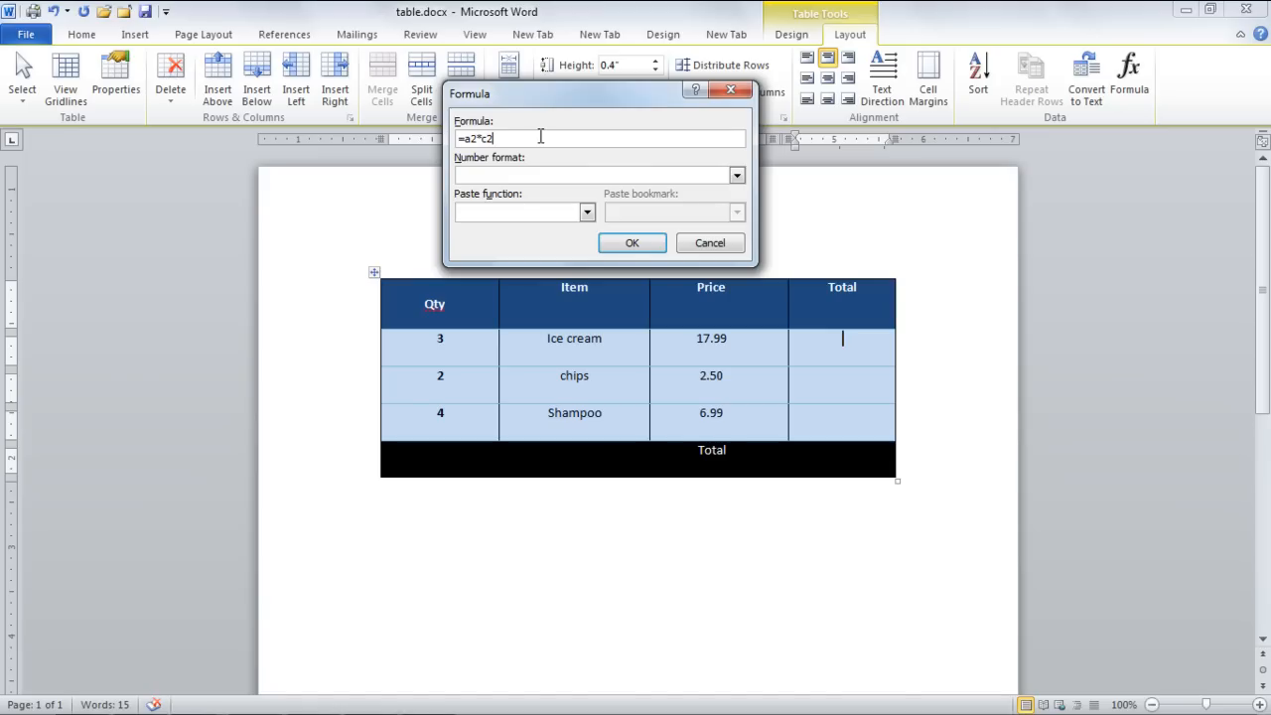
left_click(737, 175)
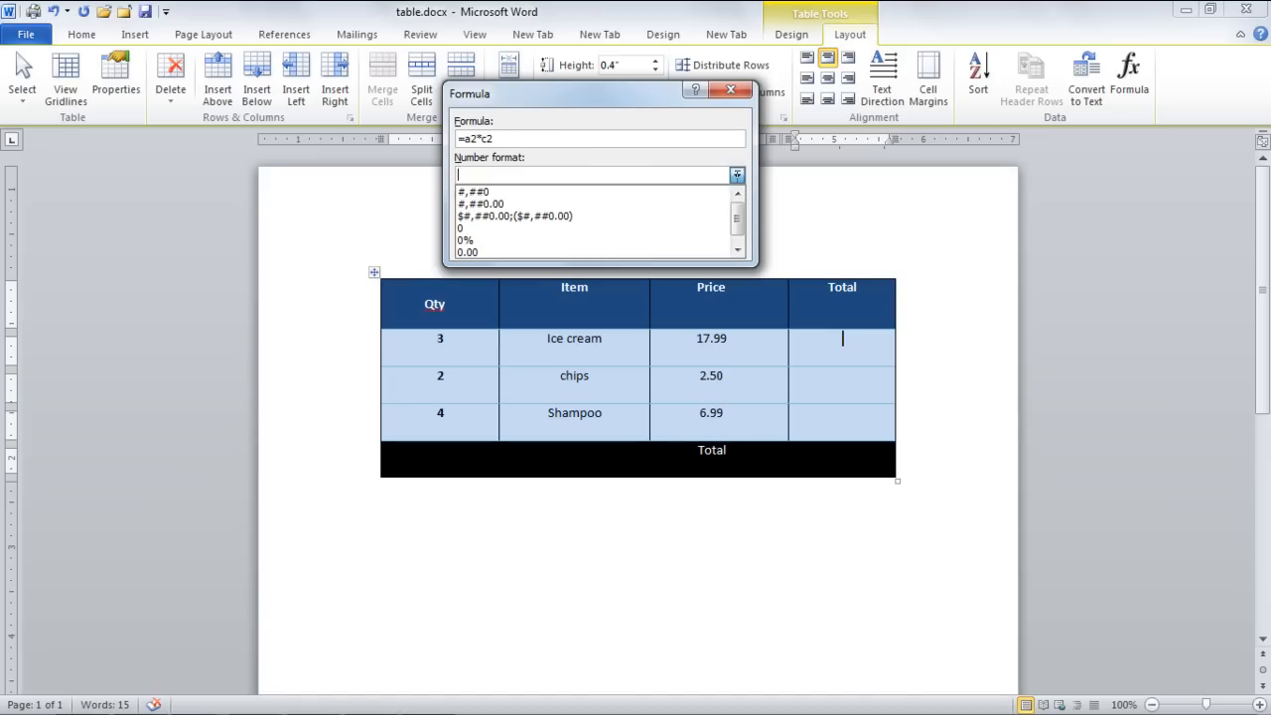
left_click(514, 216)
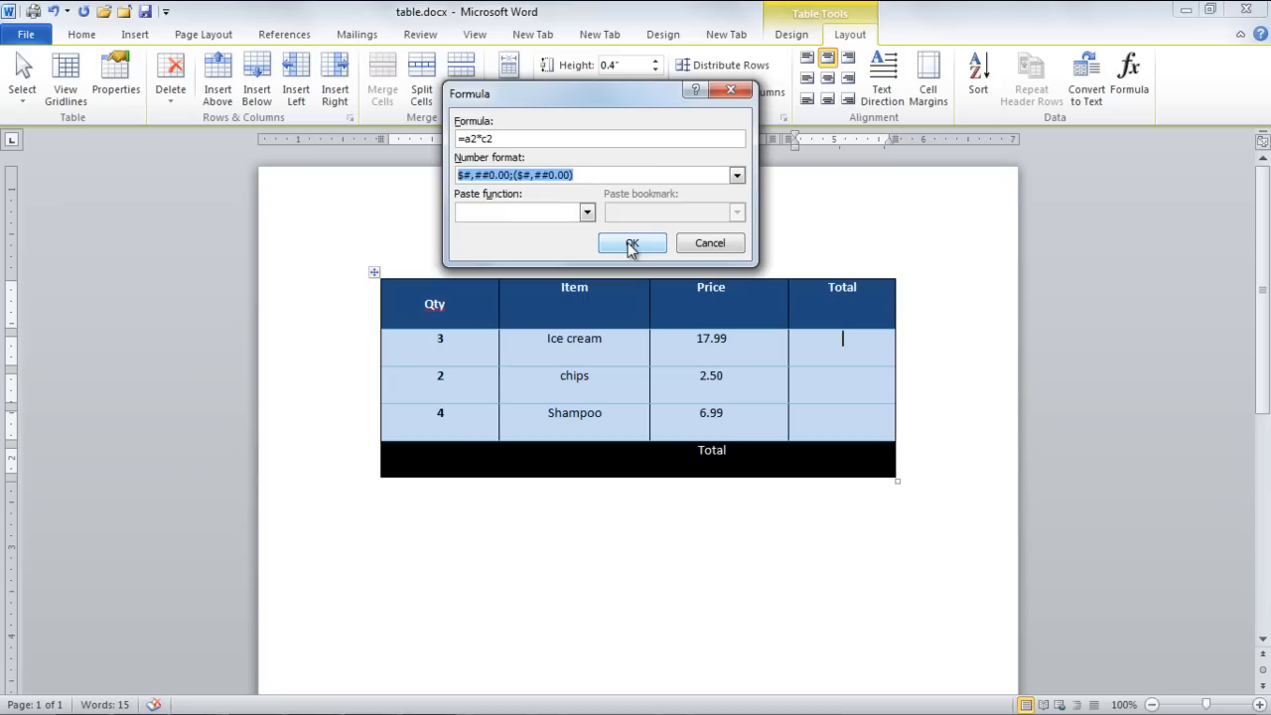
left_click(632, 245)
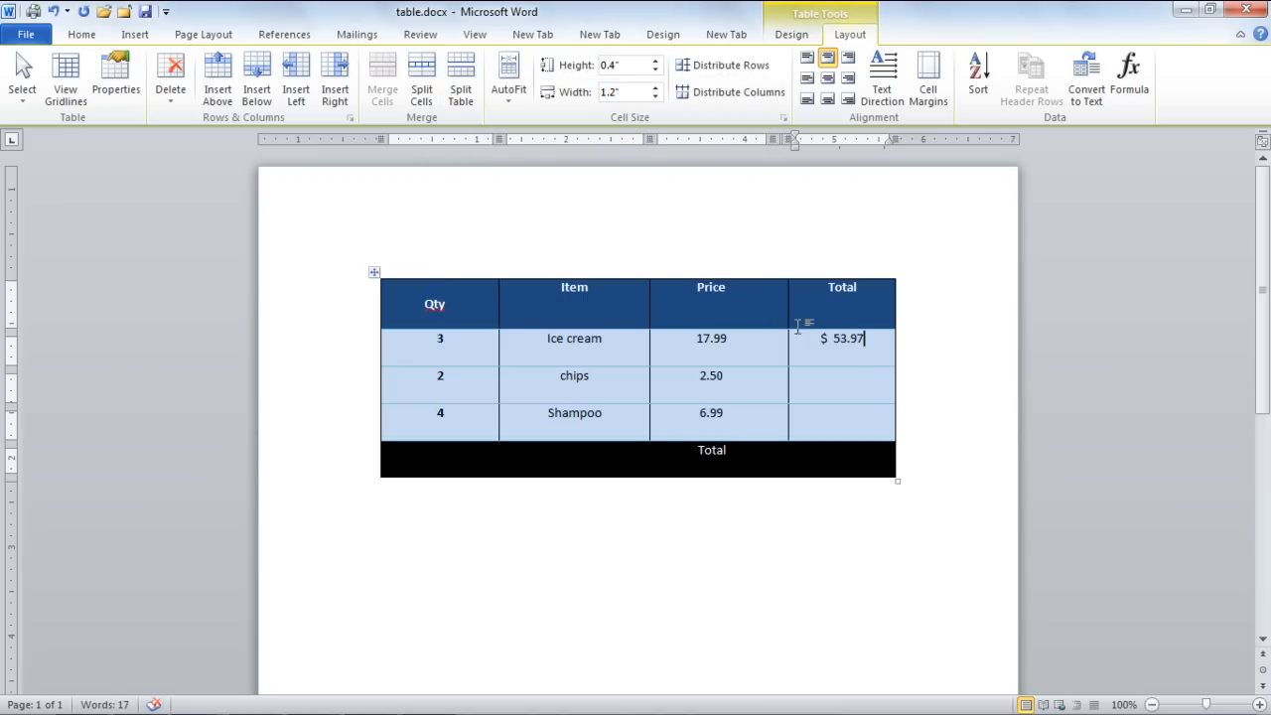
- Insert the =a3*c3 formula in dollar format, giving $5.00 for chips
left_click(1131, 80)
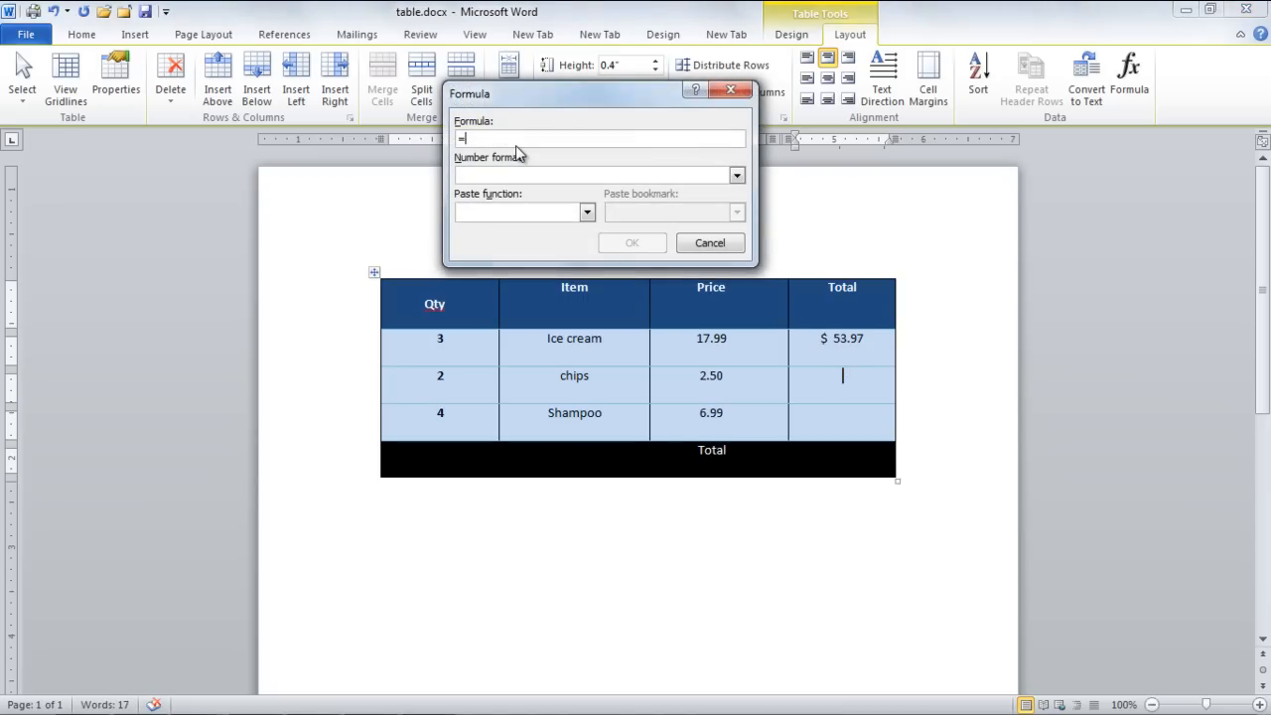
type("a3*c3")
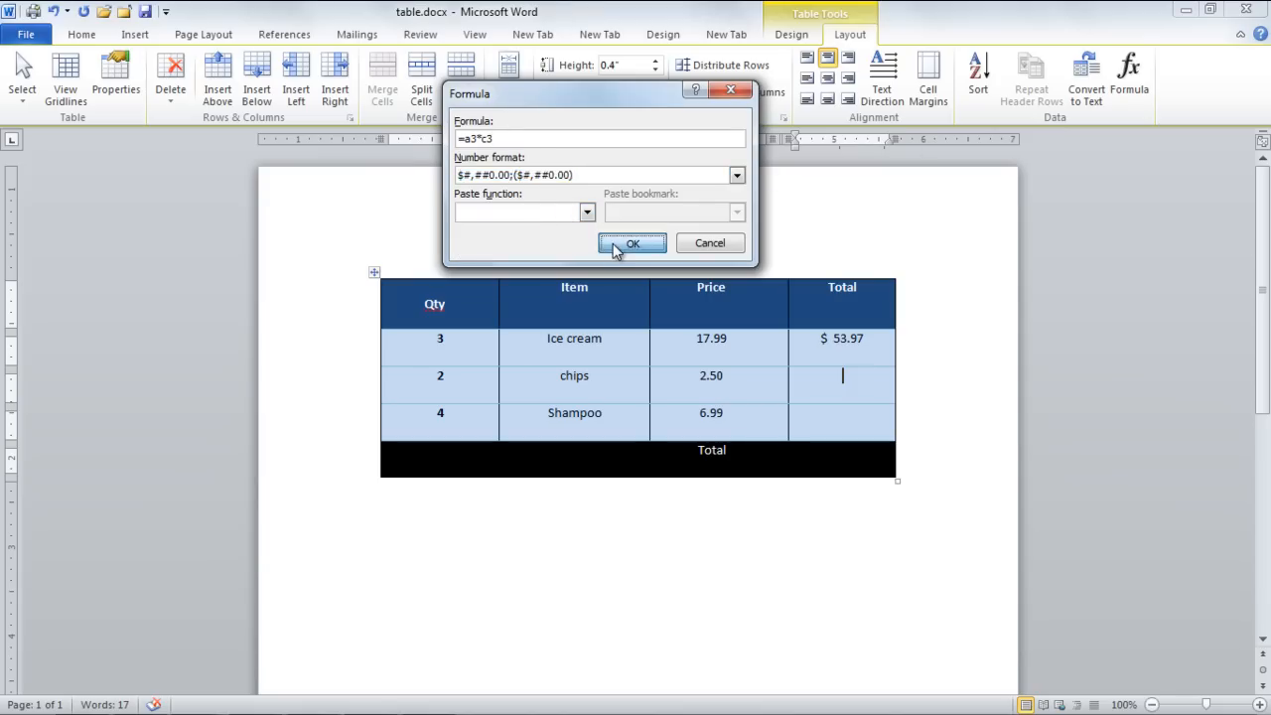
left_click(631, 244)
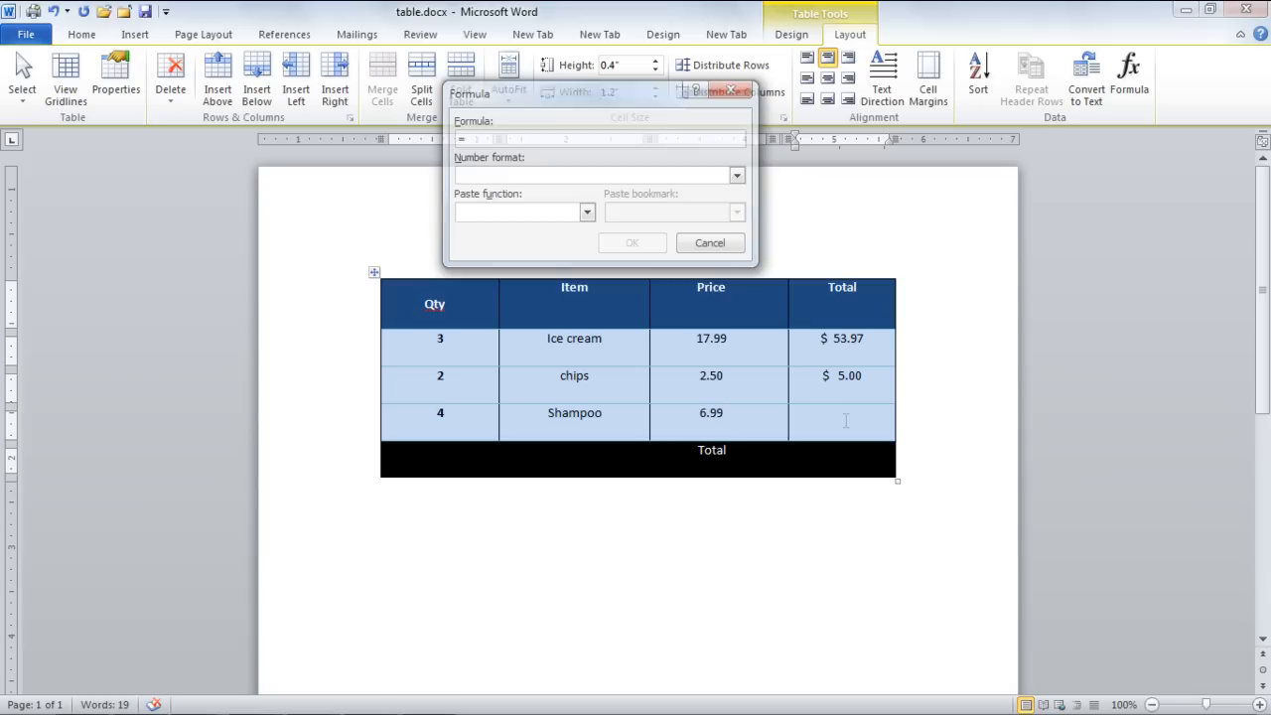
- Insert the =a4*c4 formula in dollar format, giving $27.96 for Shampoo
type("=a4*c4")
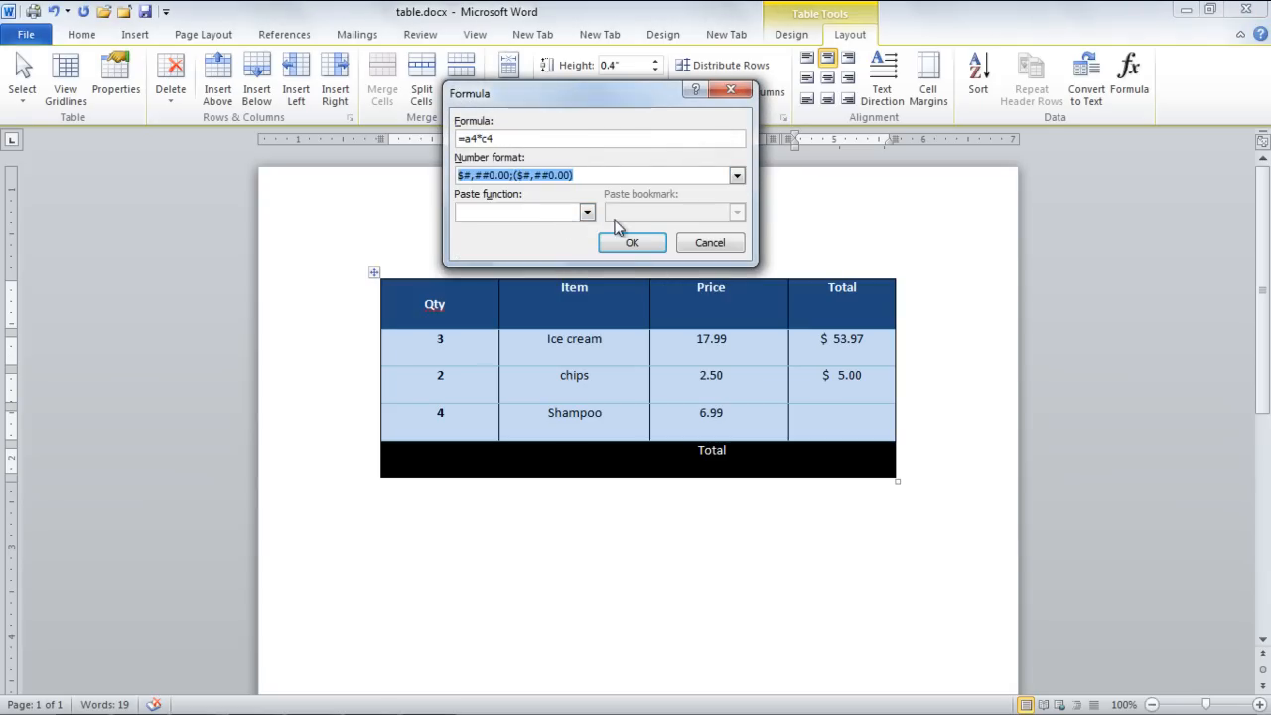
left_click(632, 244)
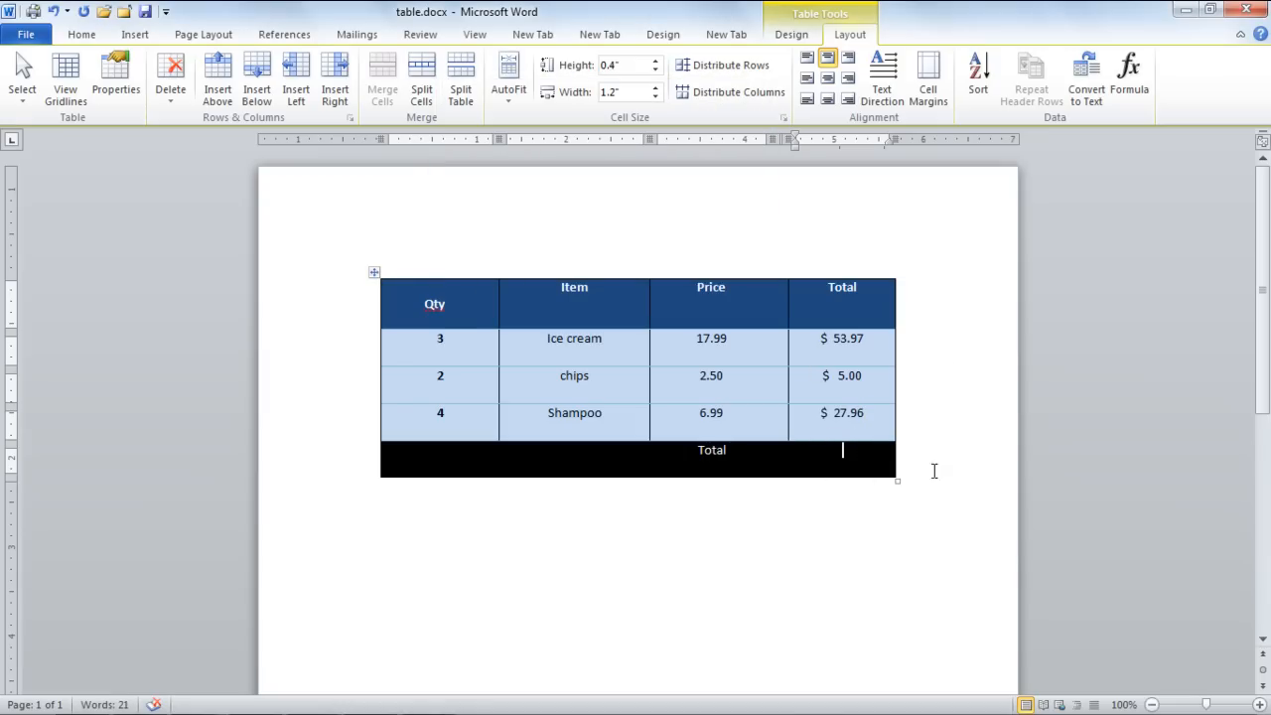
mouse_move(1129, 79)
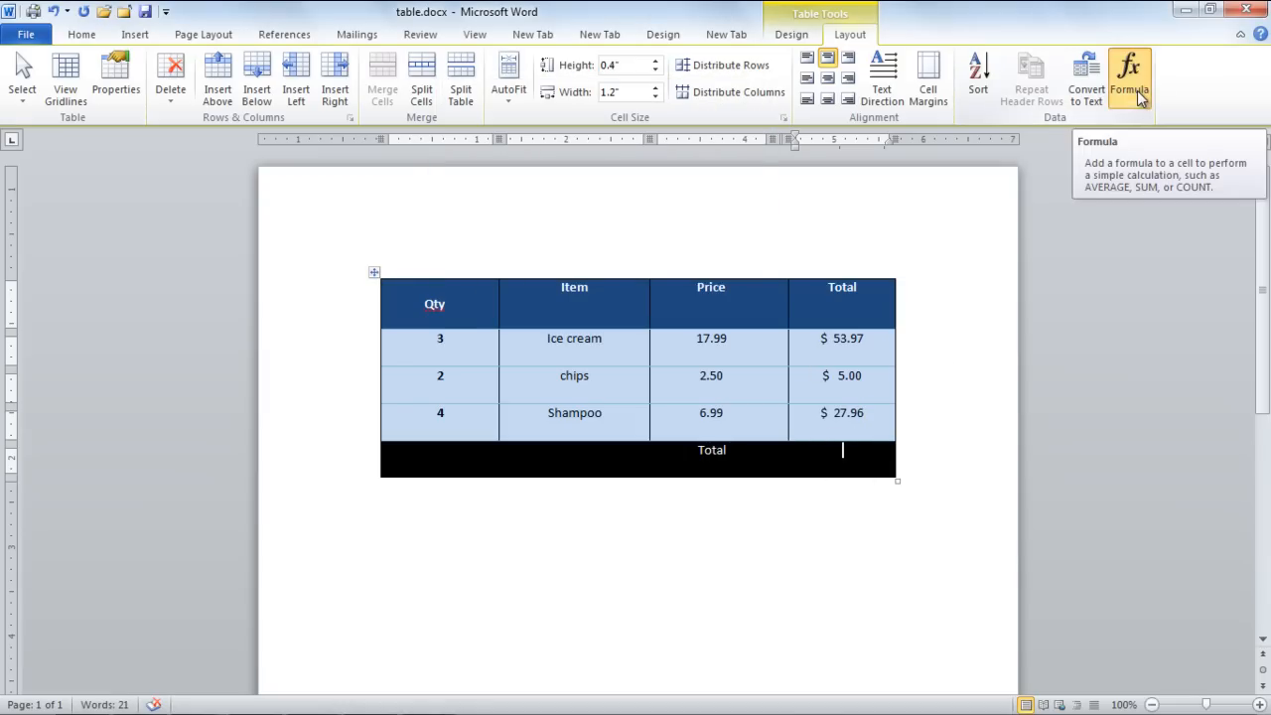
- Accept =SUM(ABOVE) in the bottom Total cell to show $86.93
left_click(1129, 78)
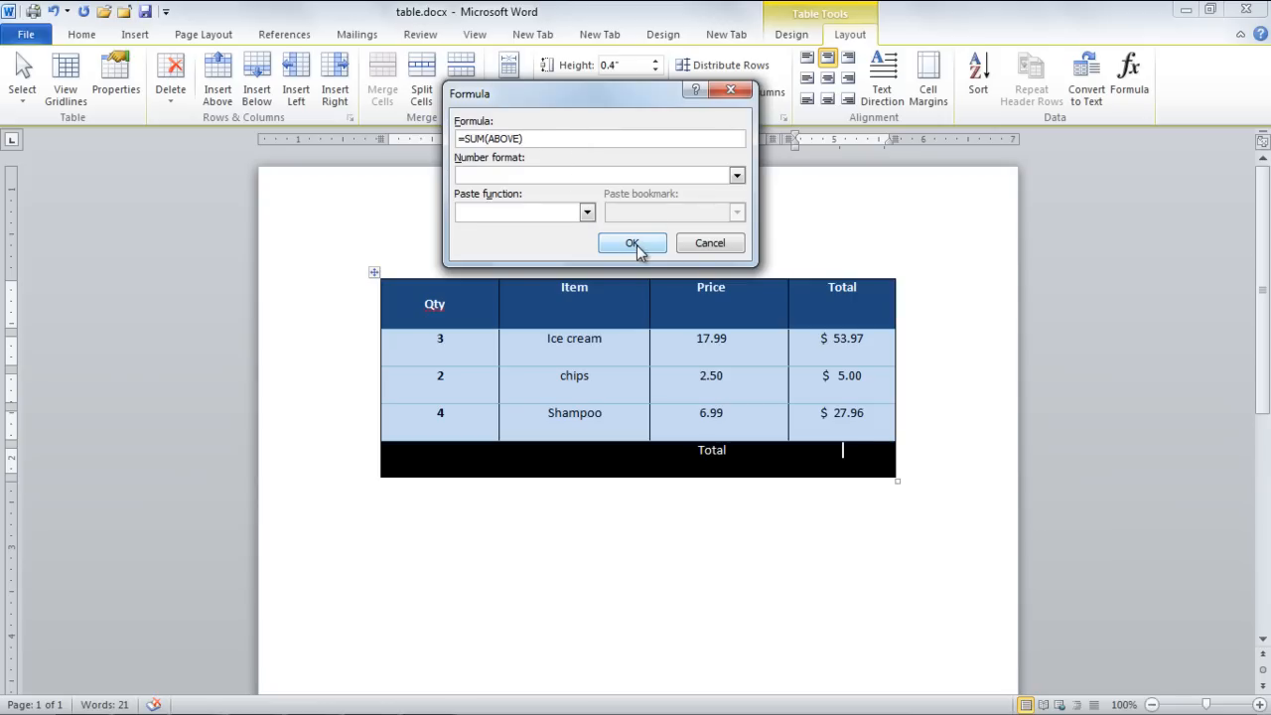
left_click(631, 243)
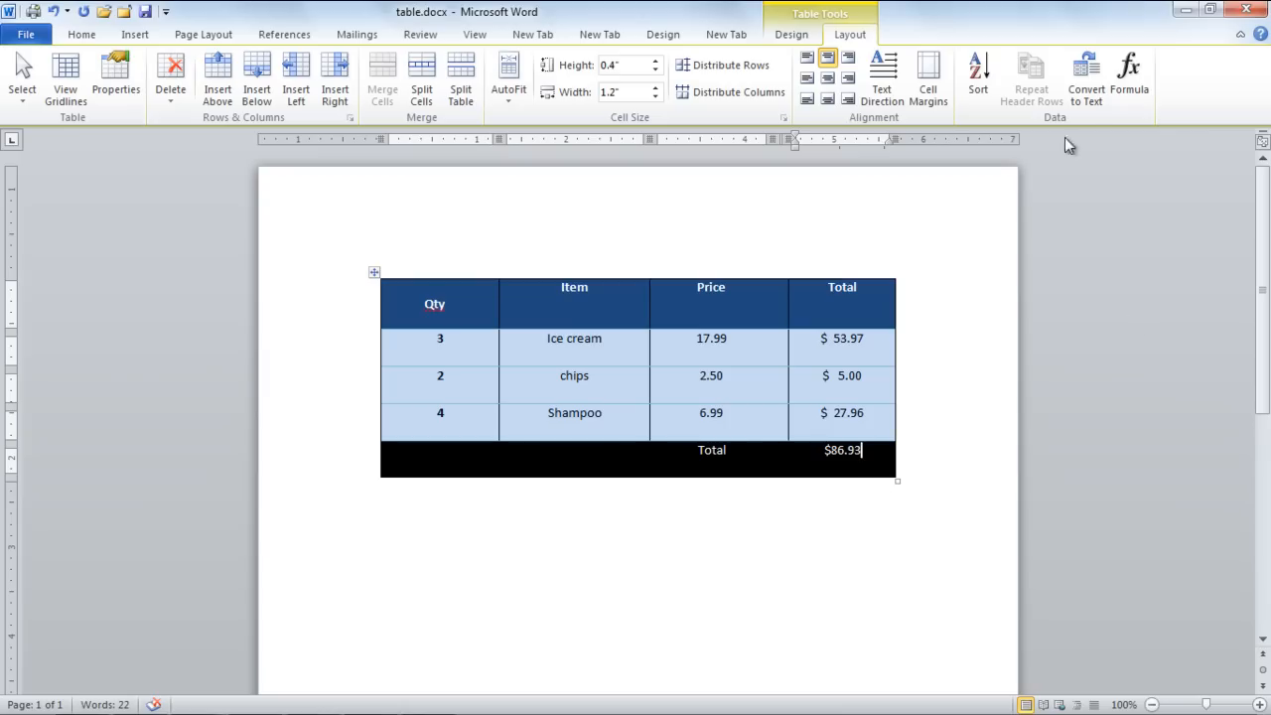
mouse_move(1129, 74)
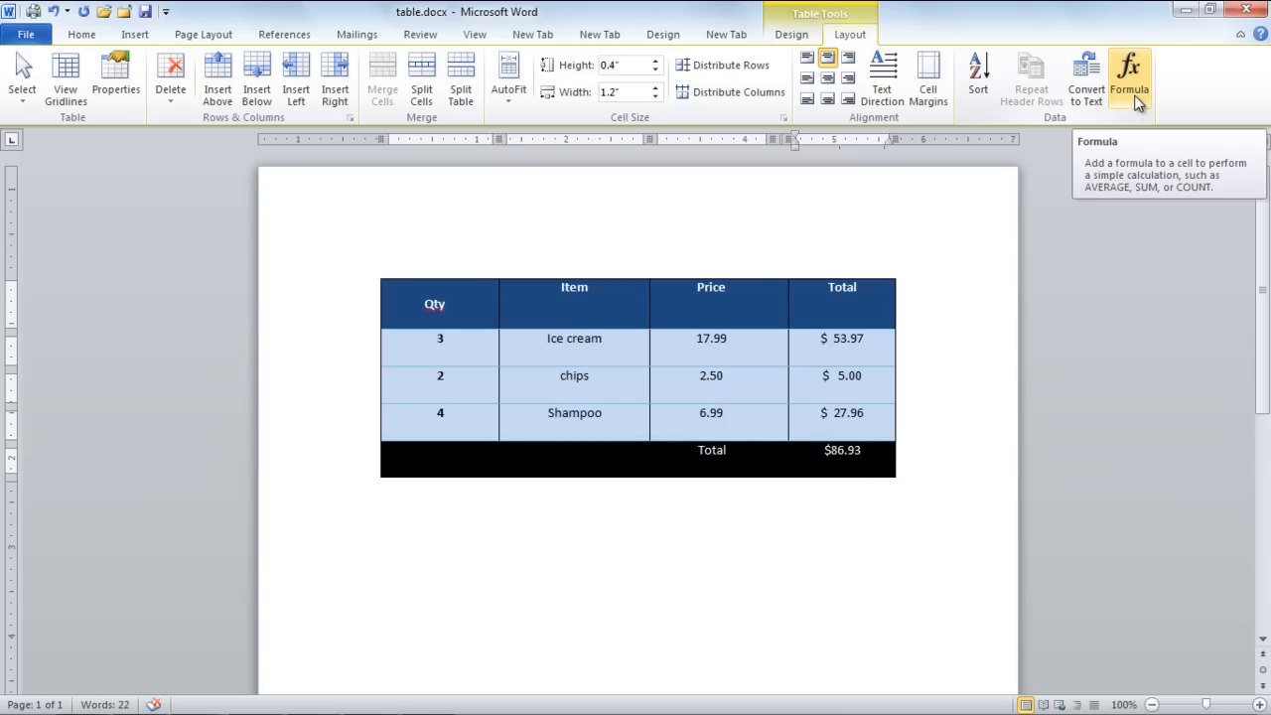
- Reopen the Formula dialog and scroll through the Paste function list
left_click(1129, 80)
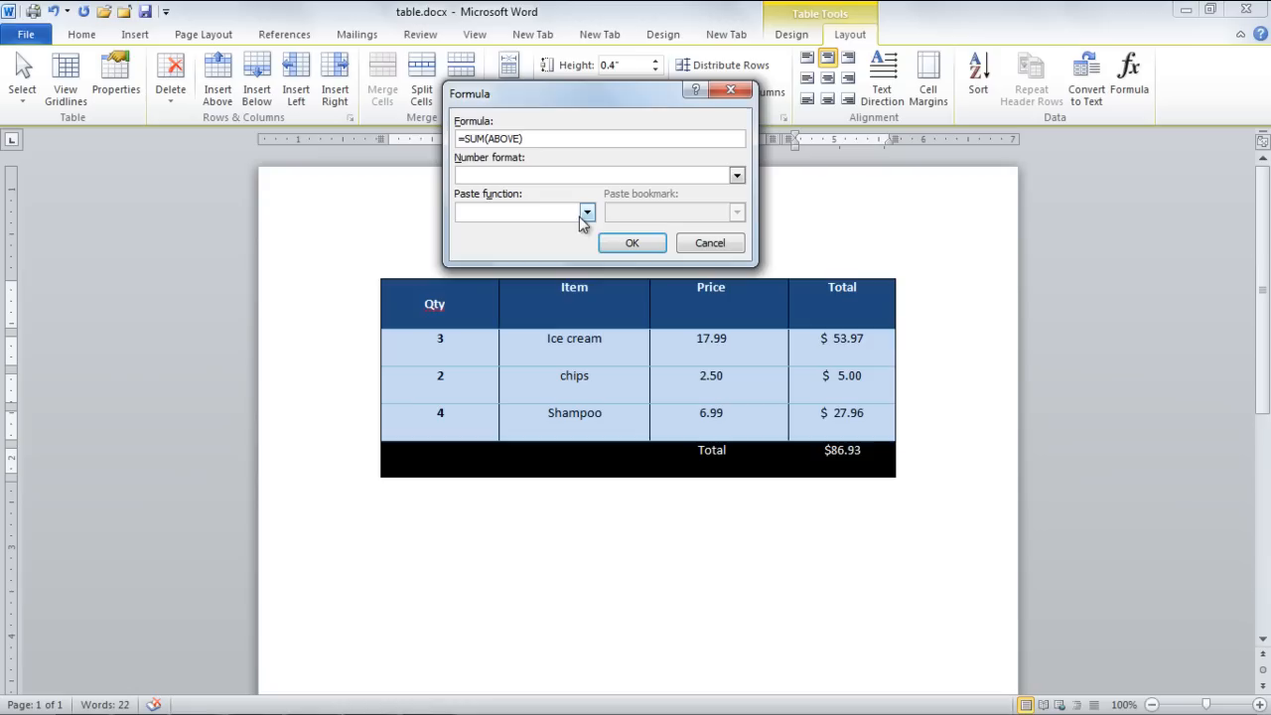
left_click(586, 212)
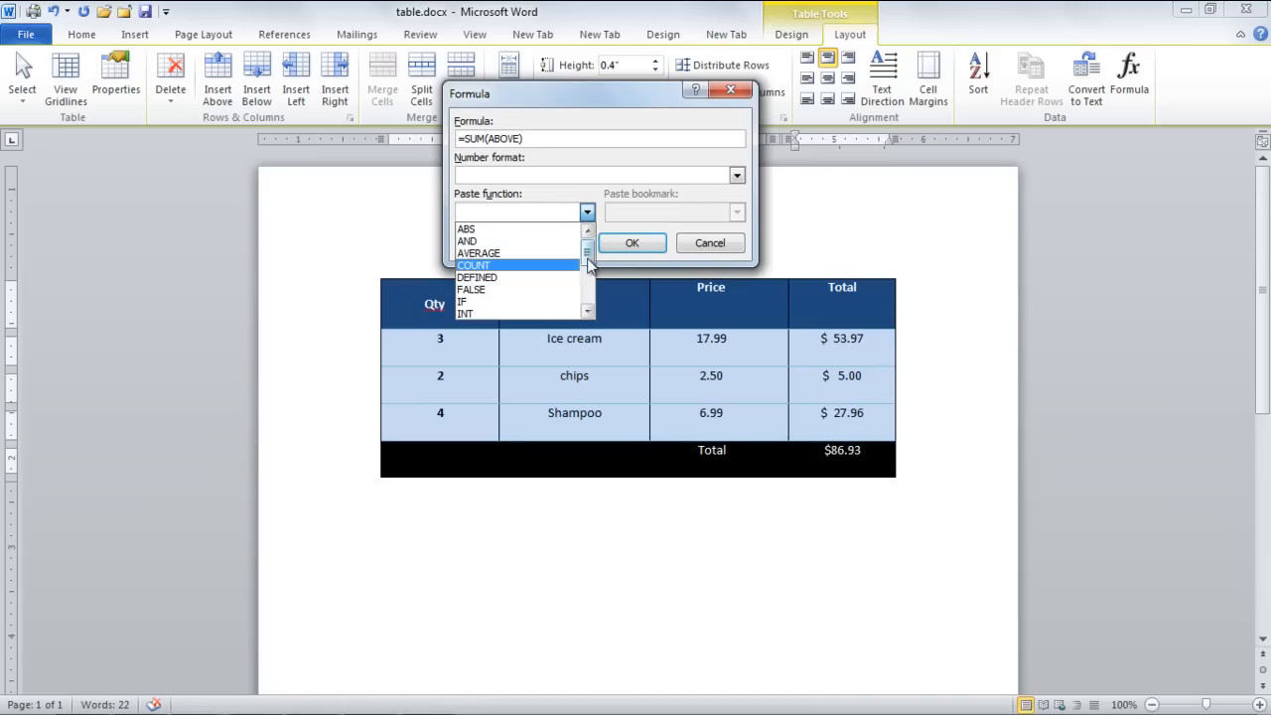
scroll("down", 3)
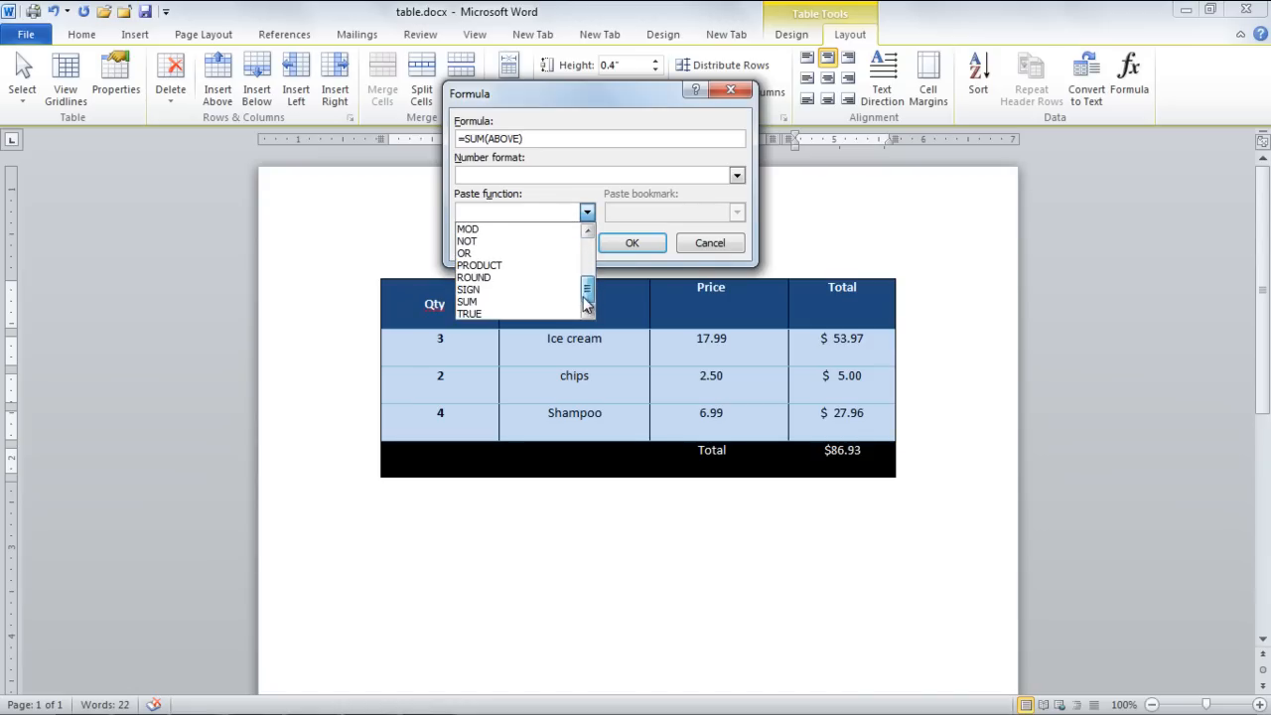